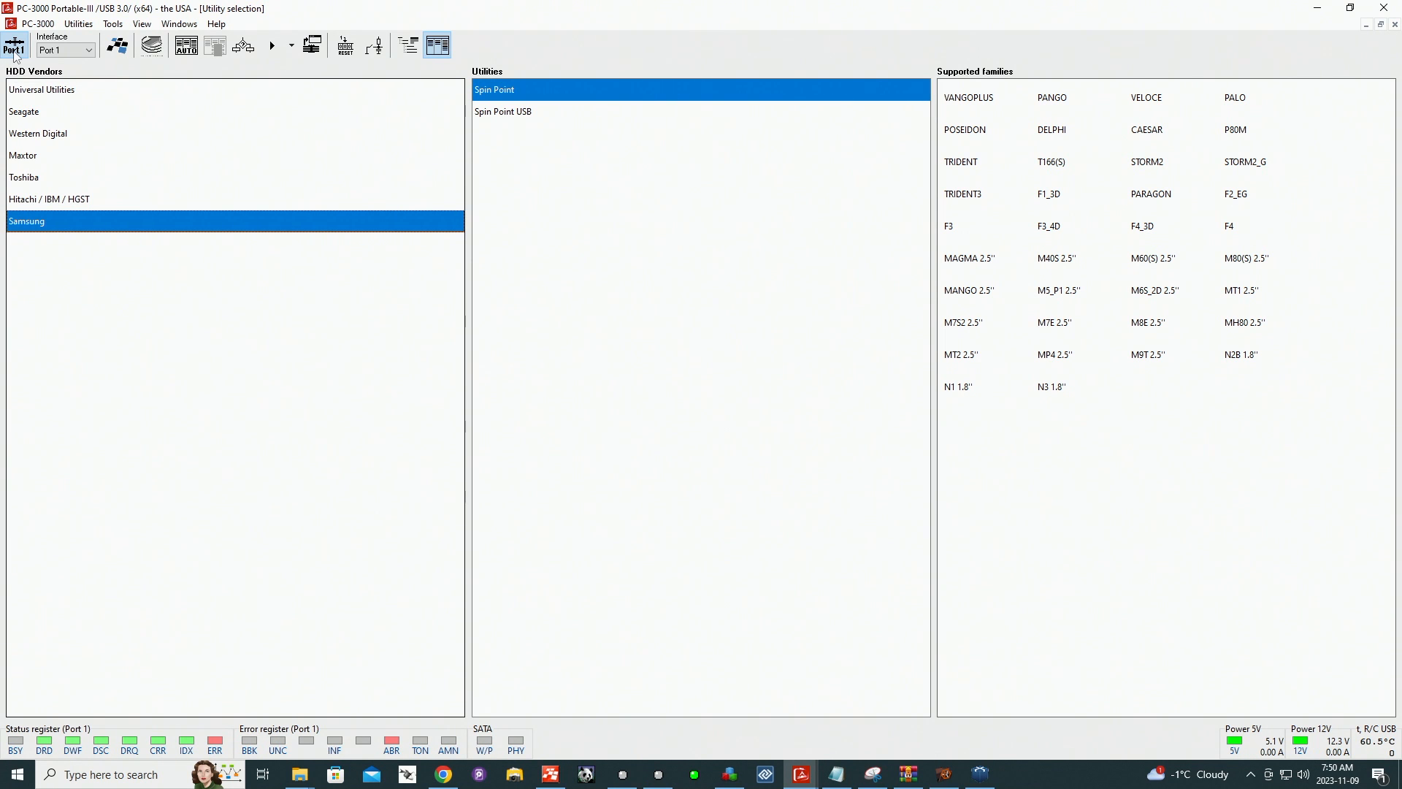
click(25, 111)
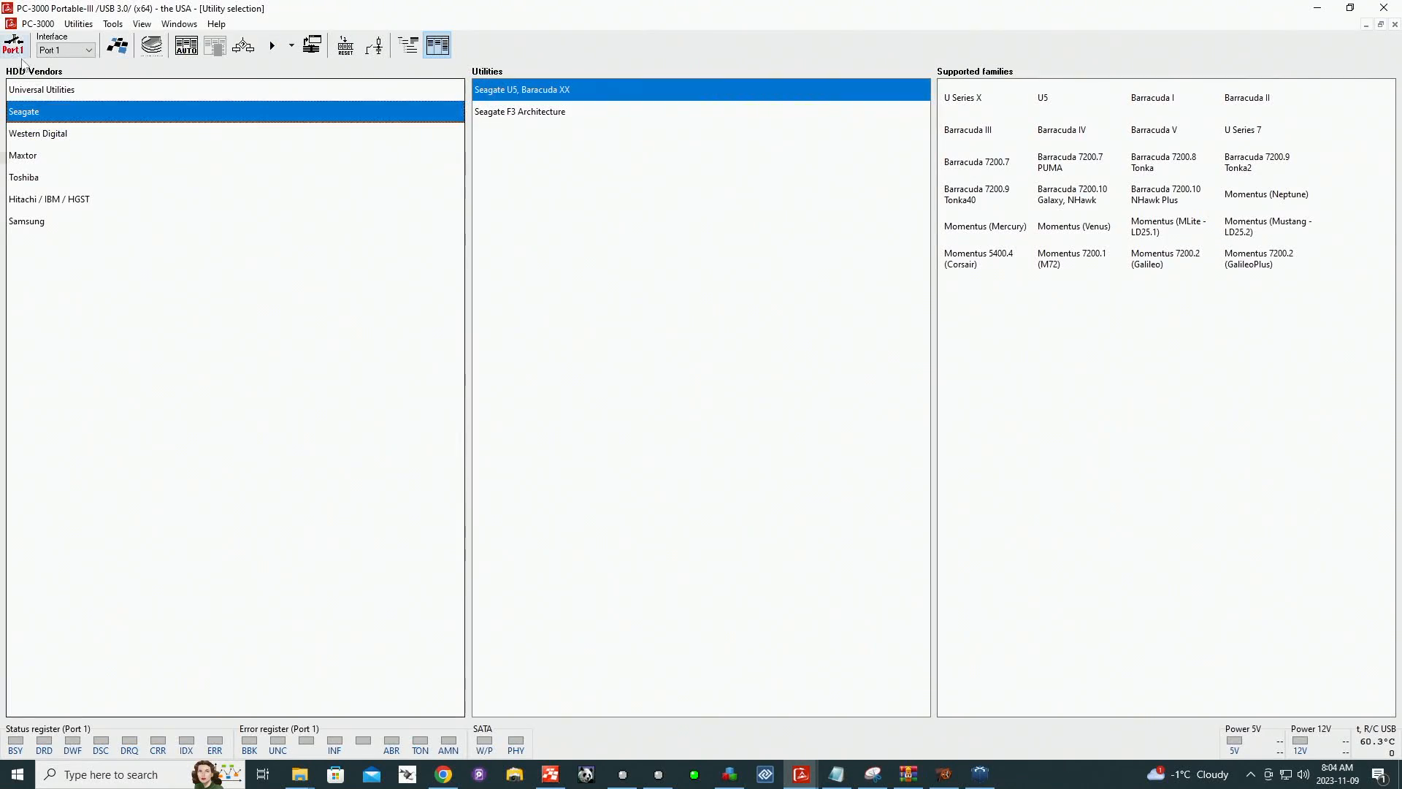
Step: In the Seagate F3 Architecture utility, choose Read via Boot Code at 3000000 baud
click(158, 24)
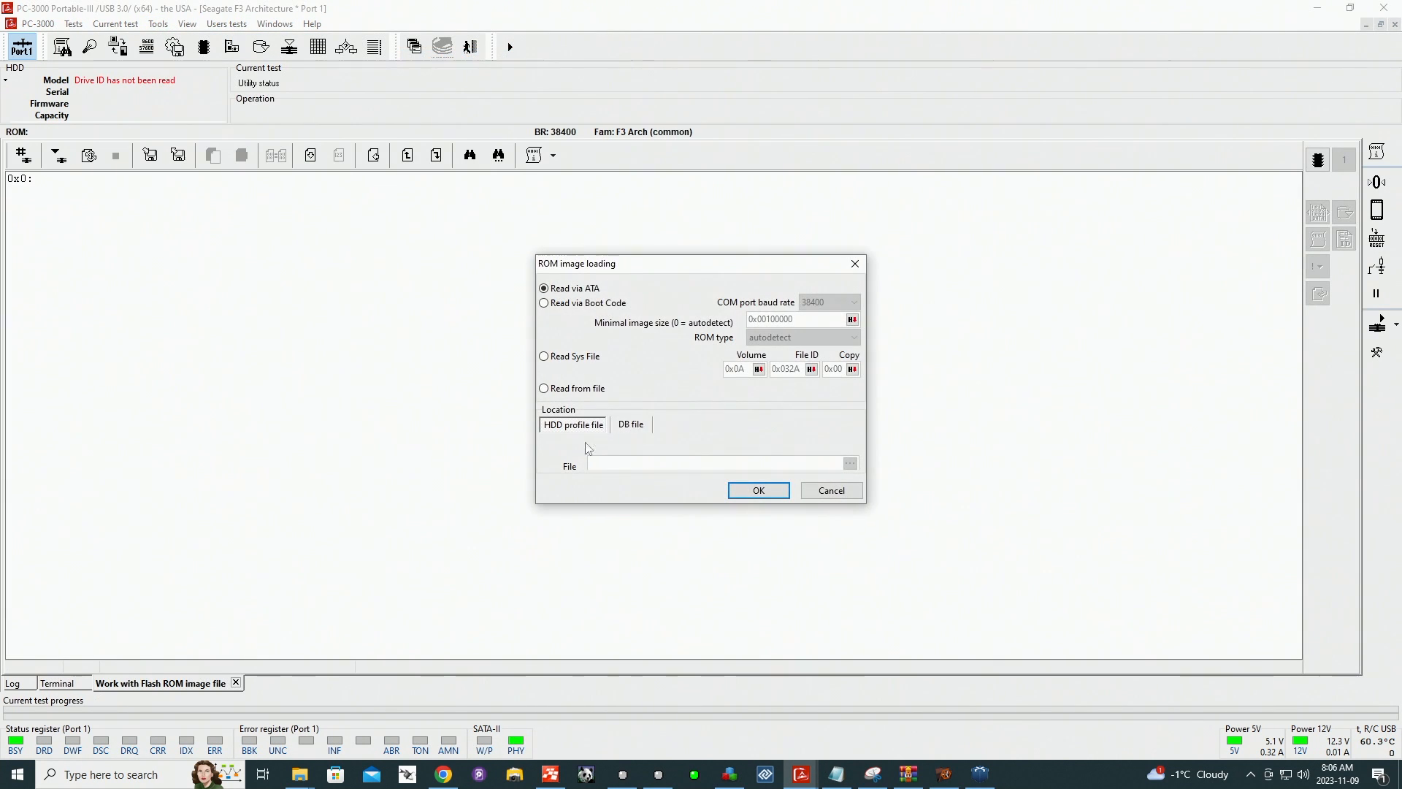
click(543, 302)
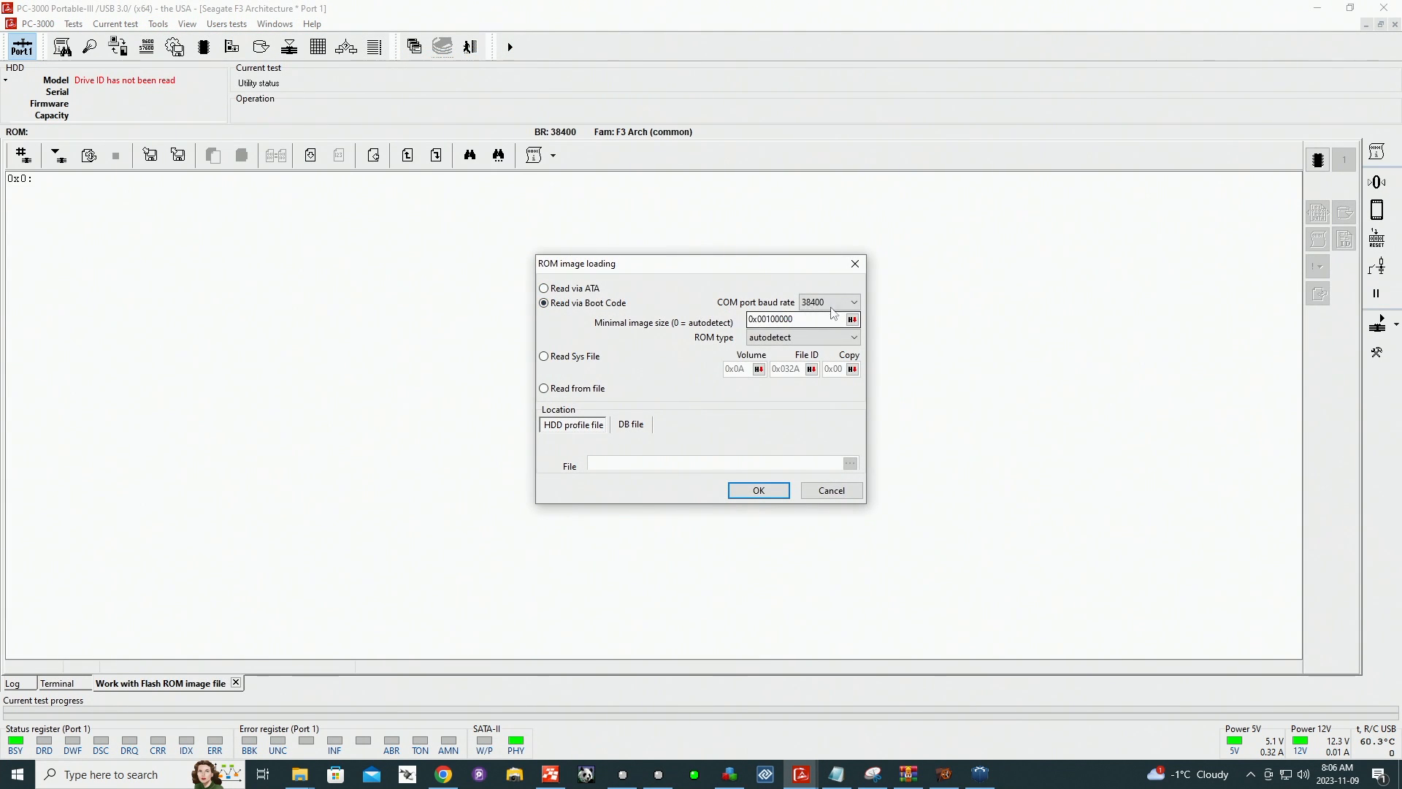
click(851, 301)
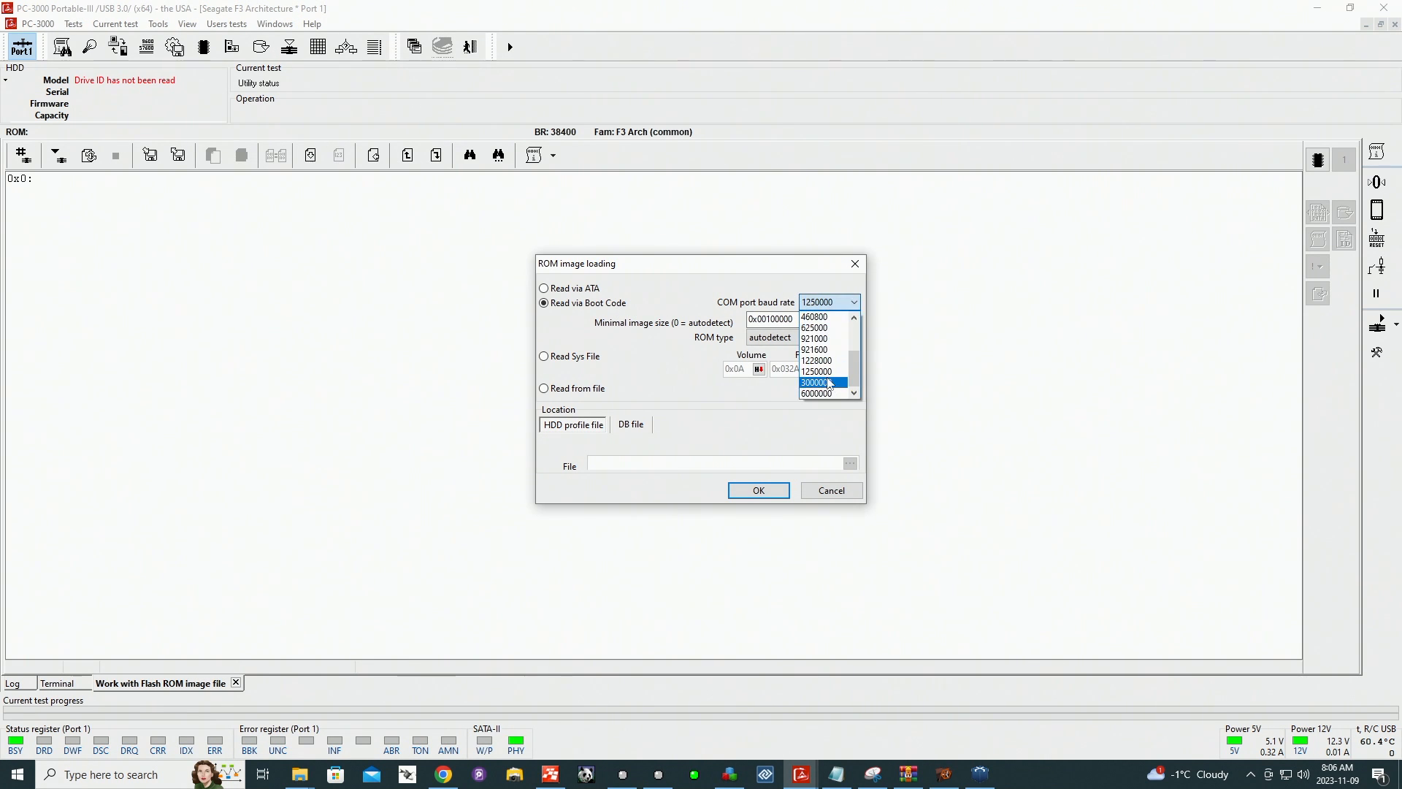
click(815, 383)
text(000)
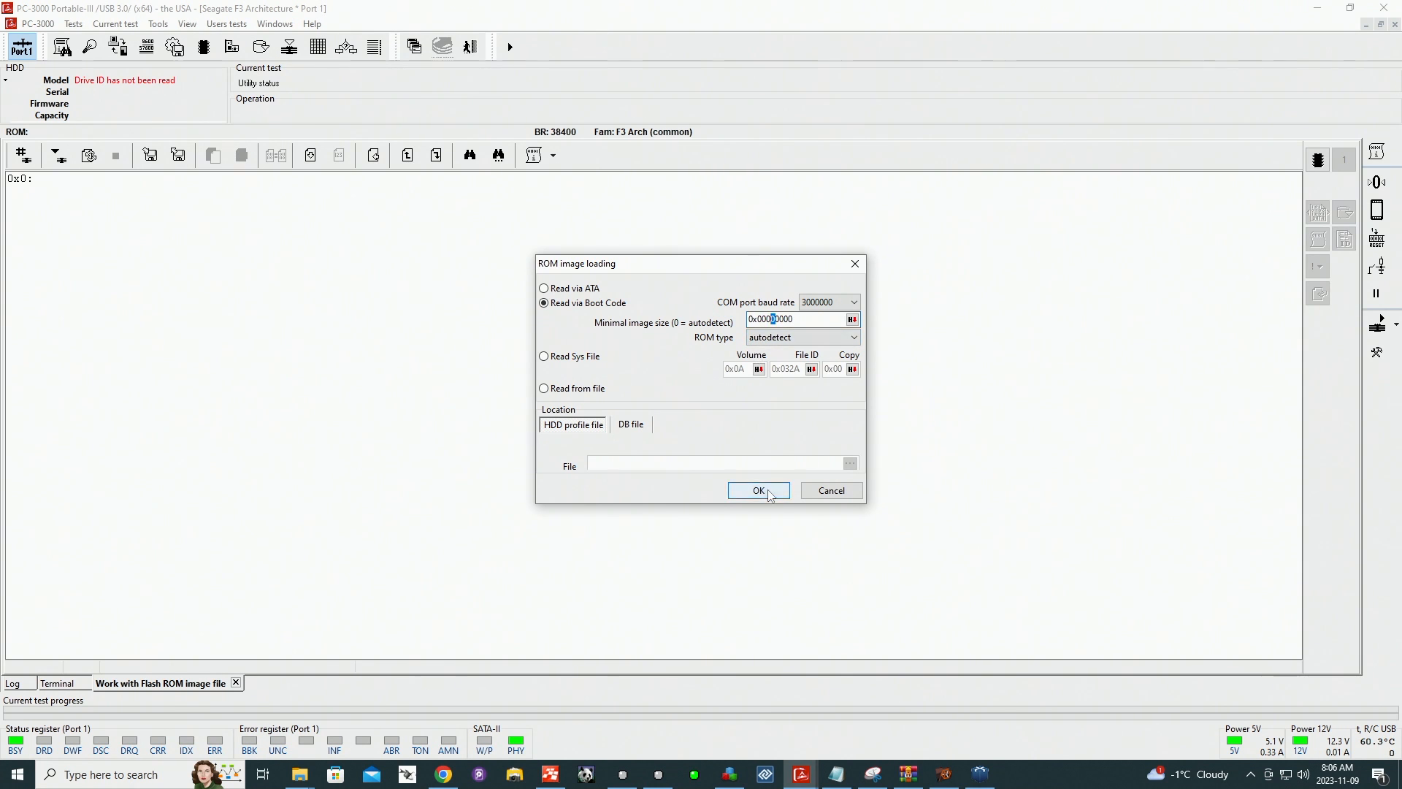
Step: Start the ROM read, initialise boot code mode and acknowledge removing the short circuit
click(759, 491)
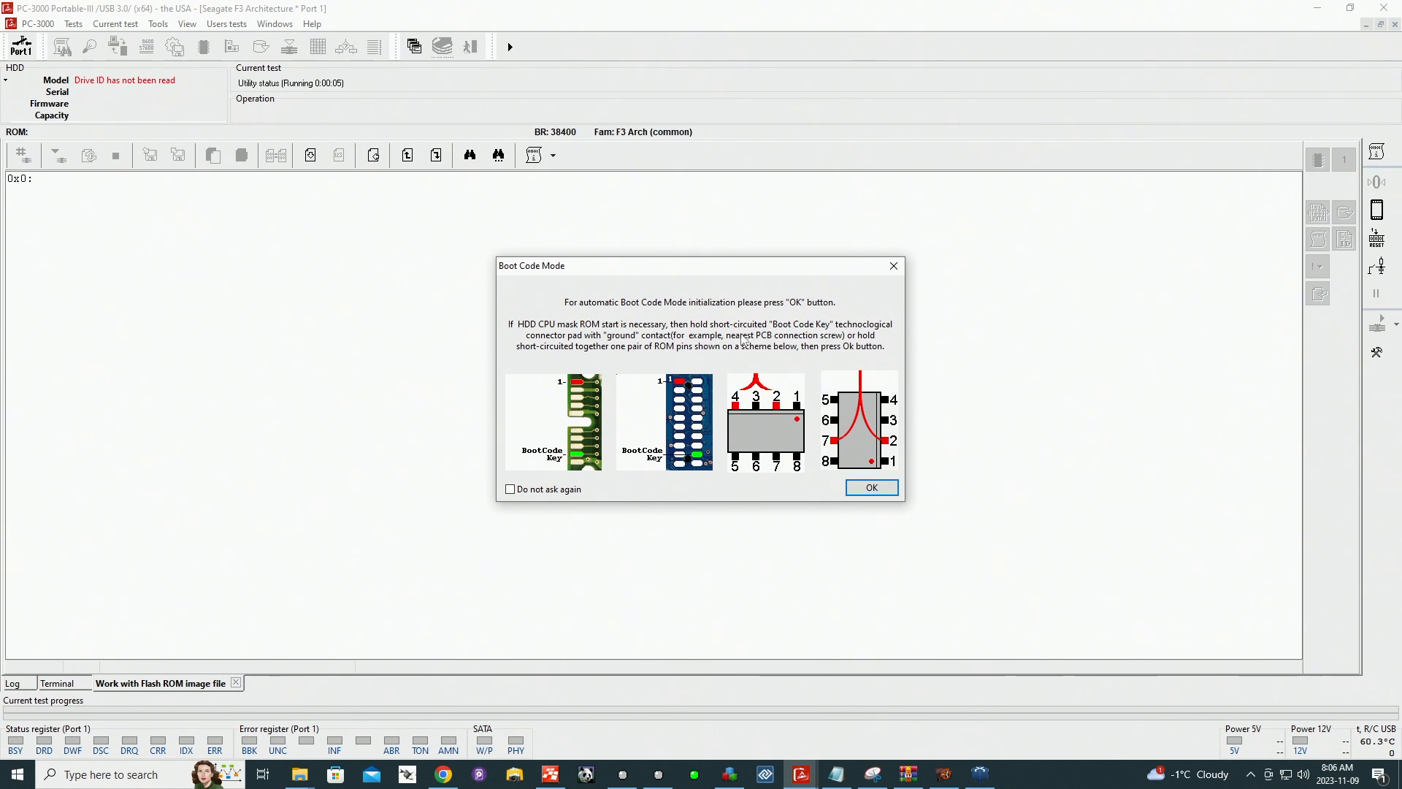
click(869, 487)
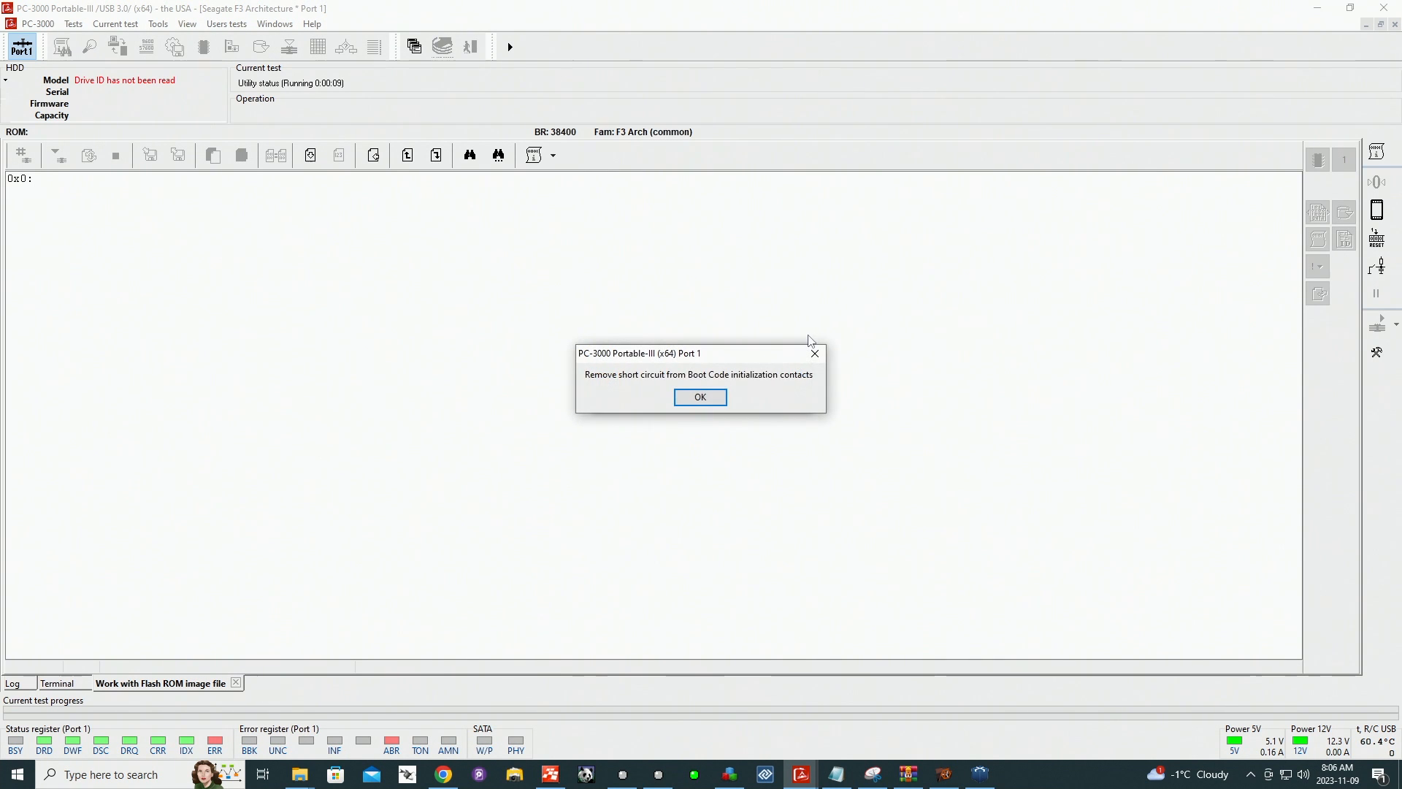
click(700, 396)
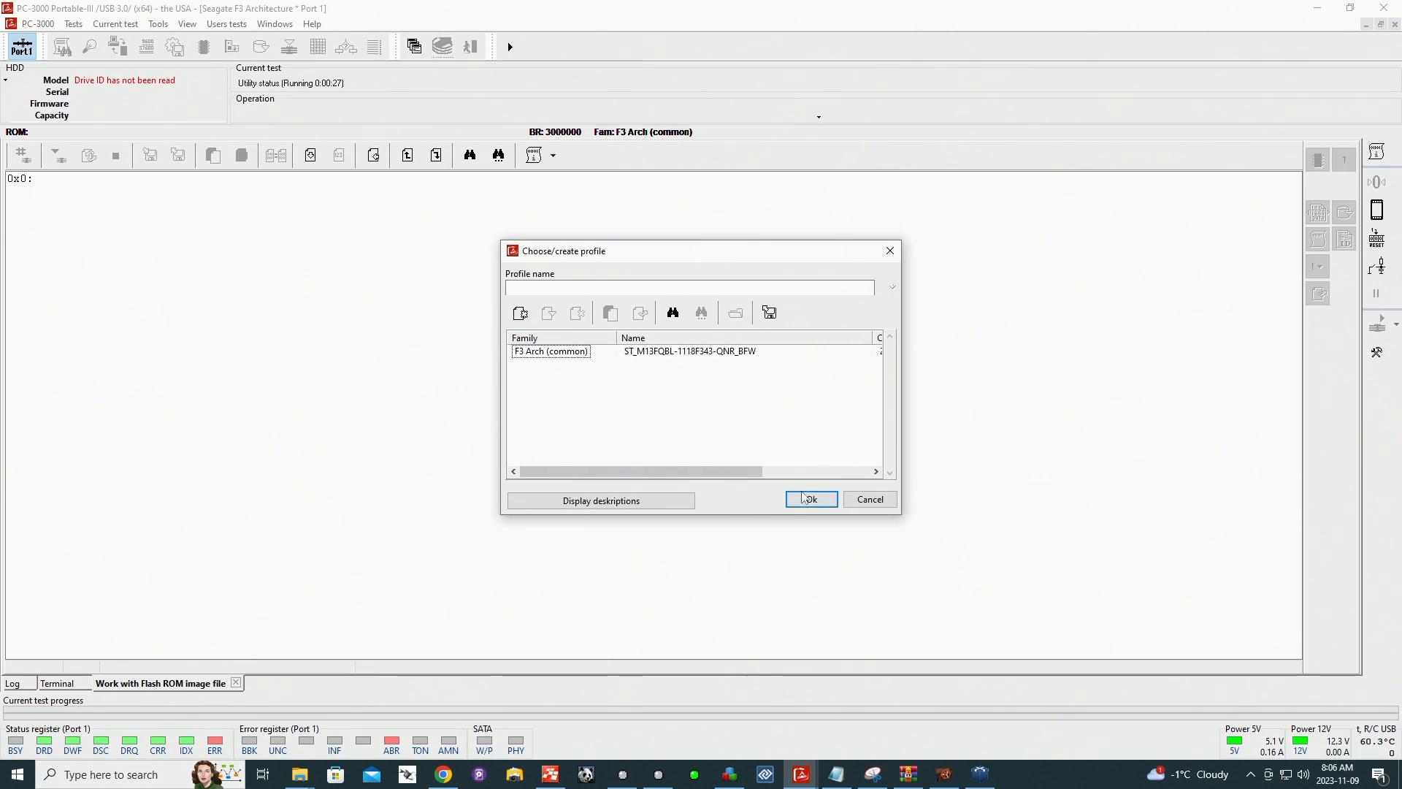
Step: Create a new profile named 'test boa' so the ROM loads and its parameters appear
click(520, 313)
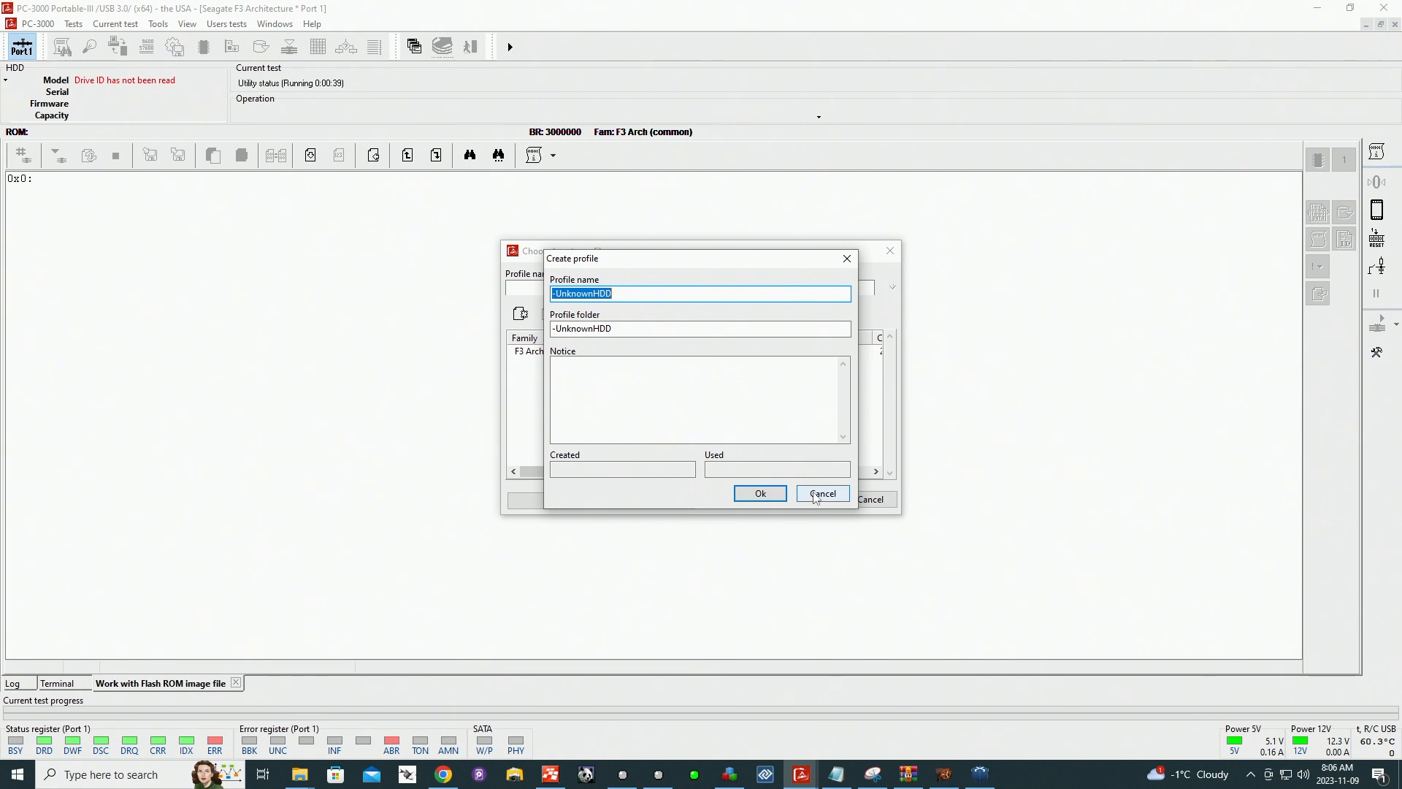
text(test boa)
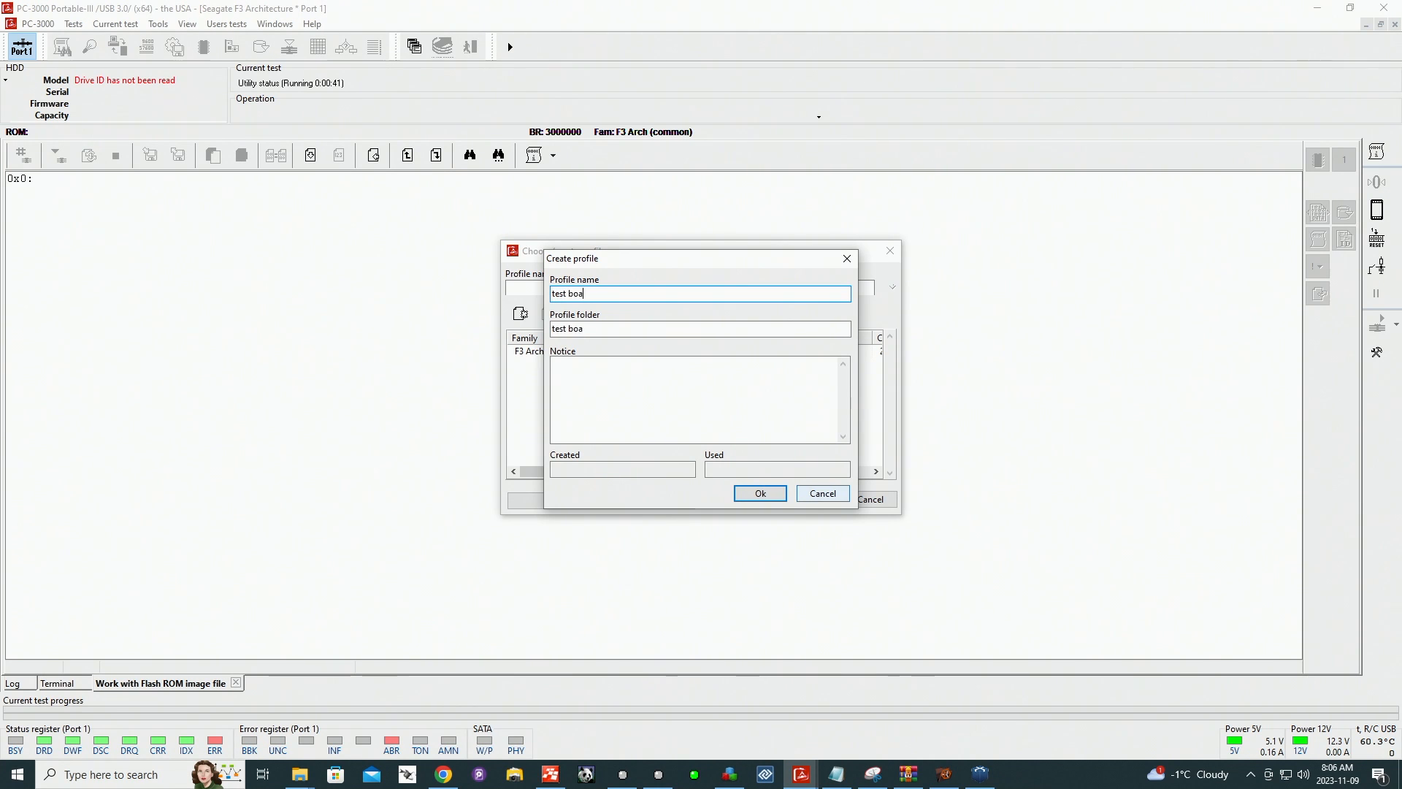
click(760, 494)
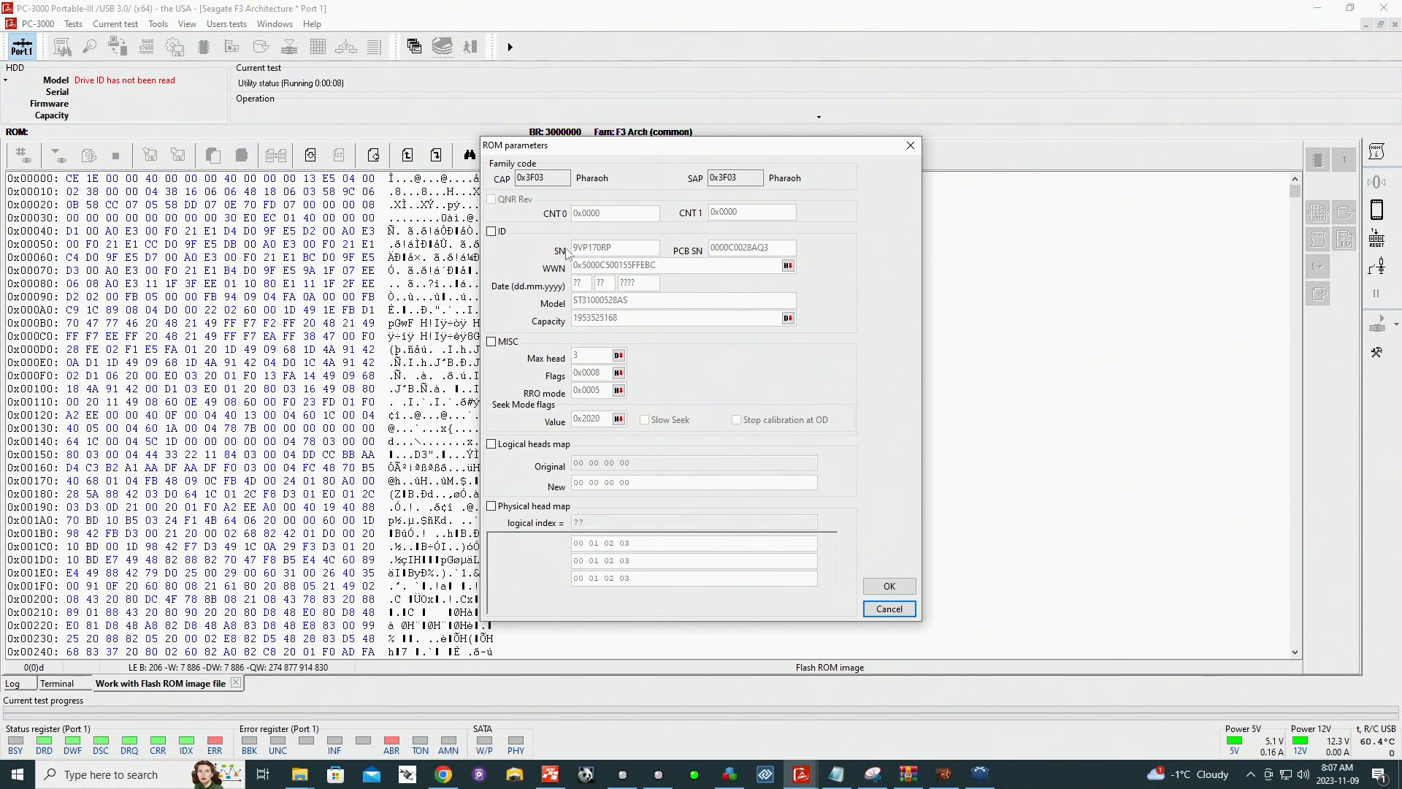
mouse_move(580, 258)
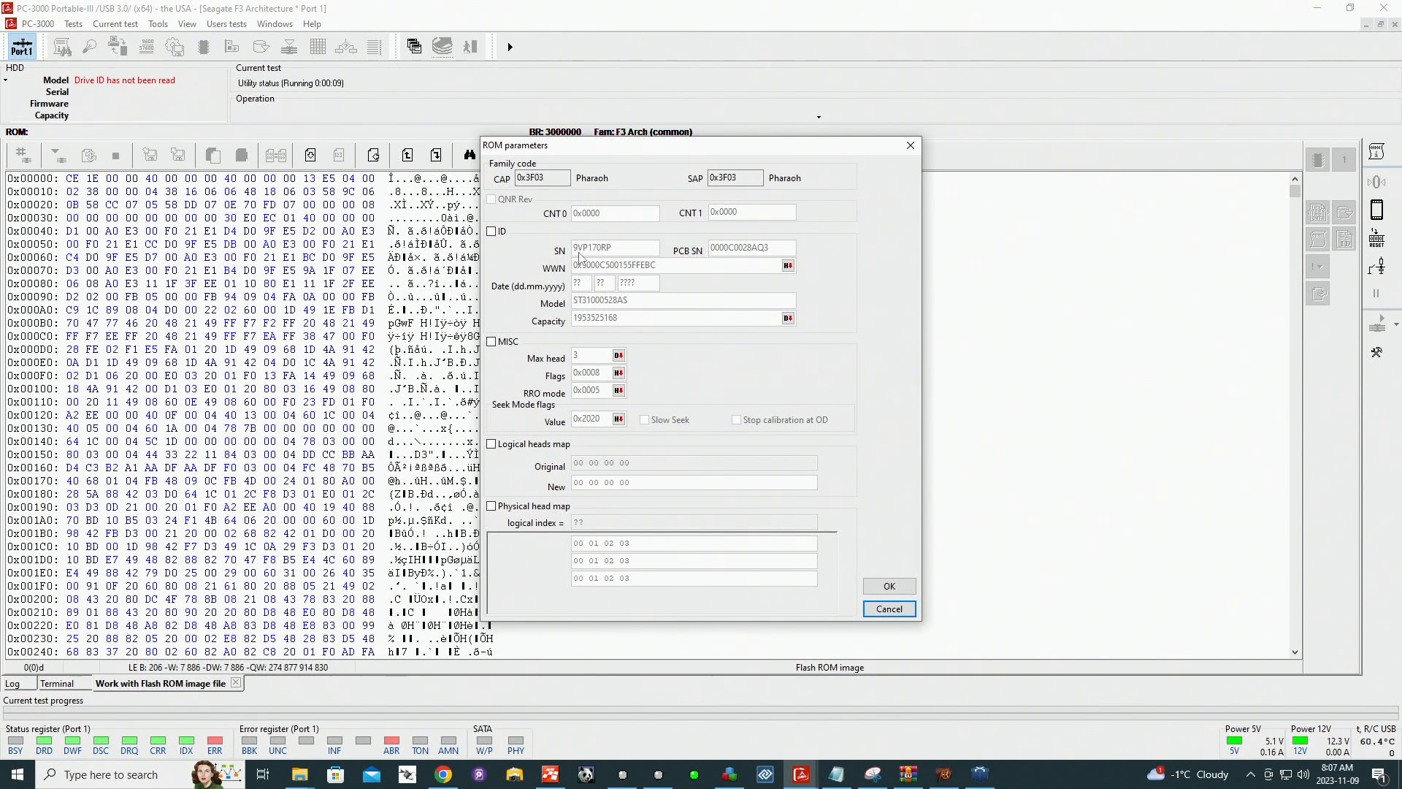
mouse_move(600, 257)
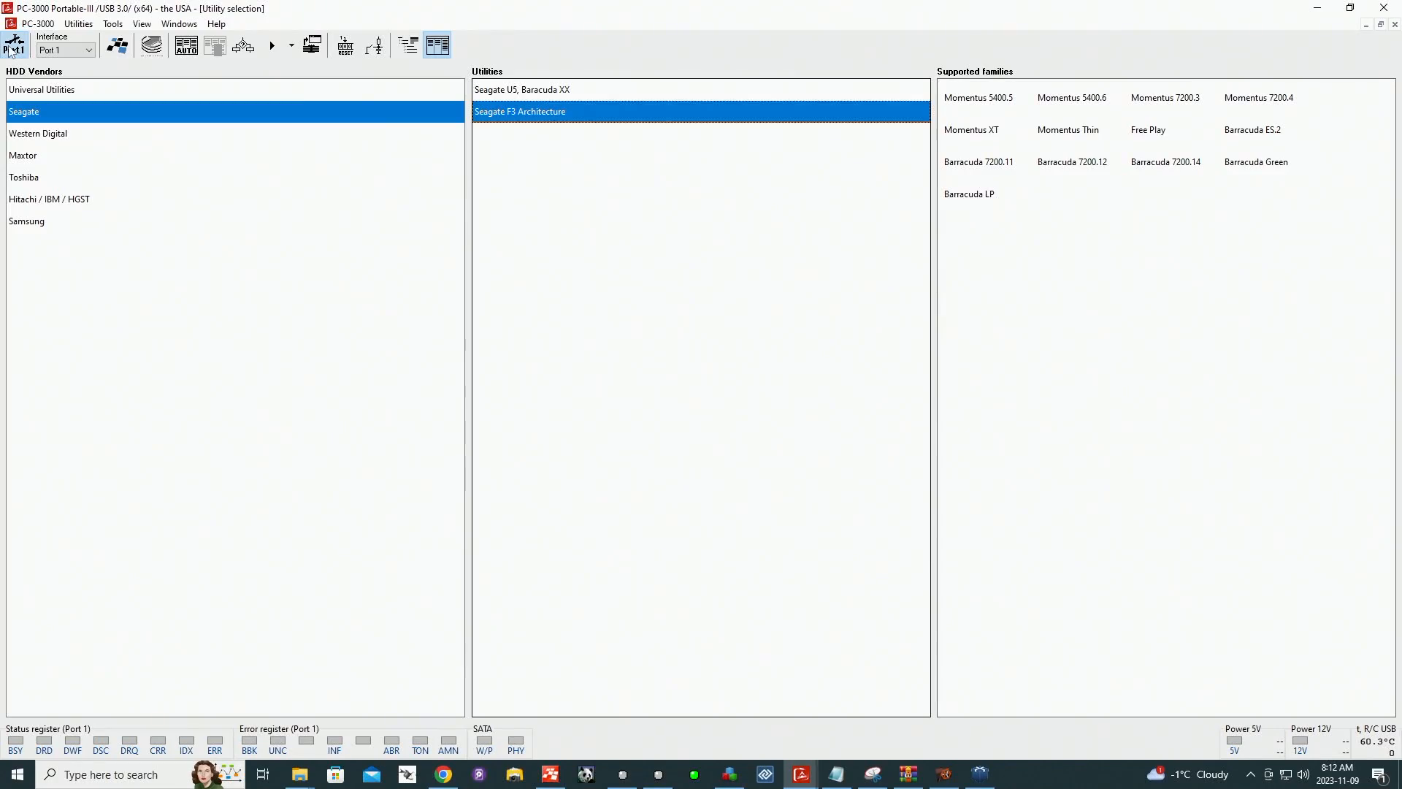
mouse_move(14, 46)
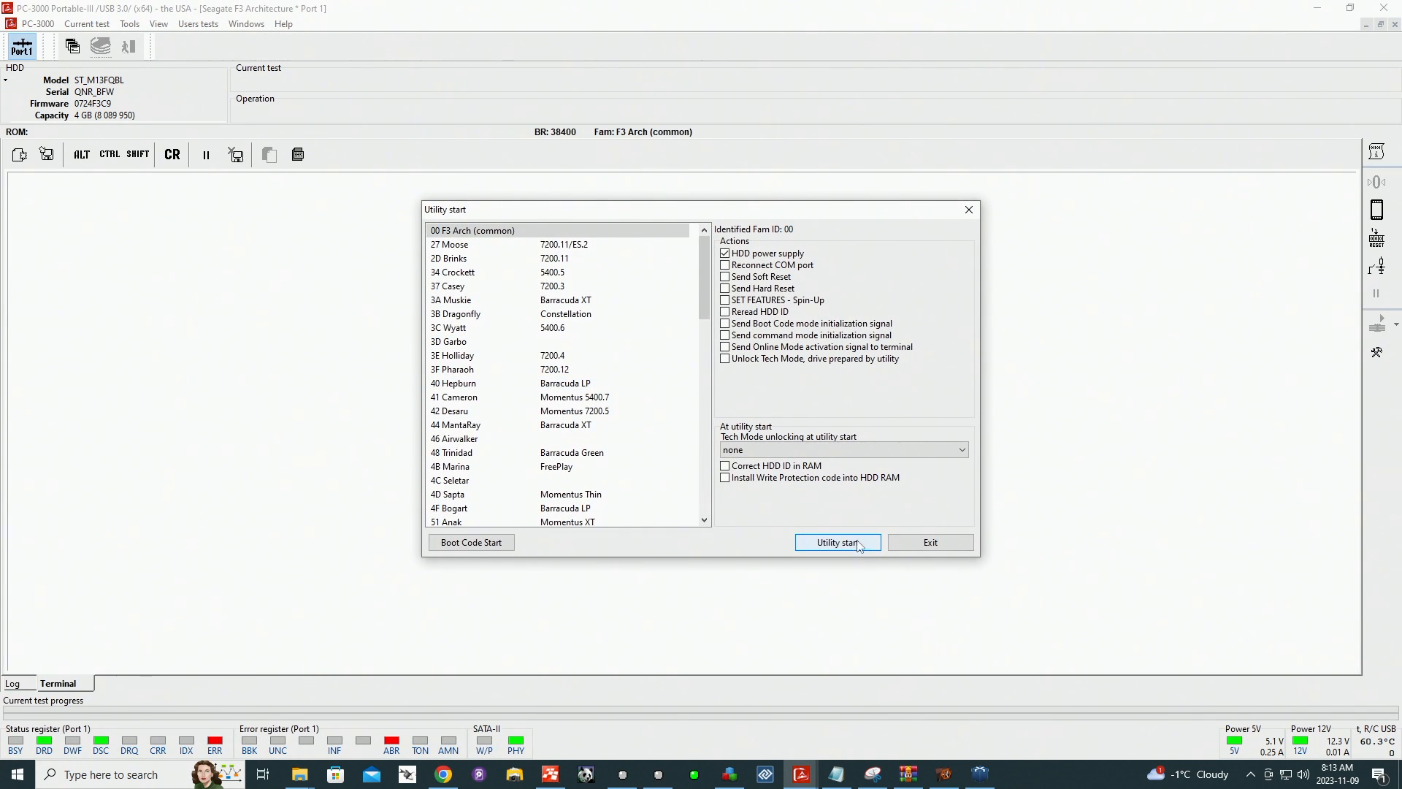
Step: Launch the Seagate F3 Architecture utility and bring up the ROM image loading options
click(836, 542)
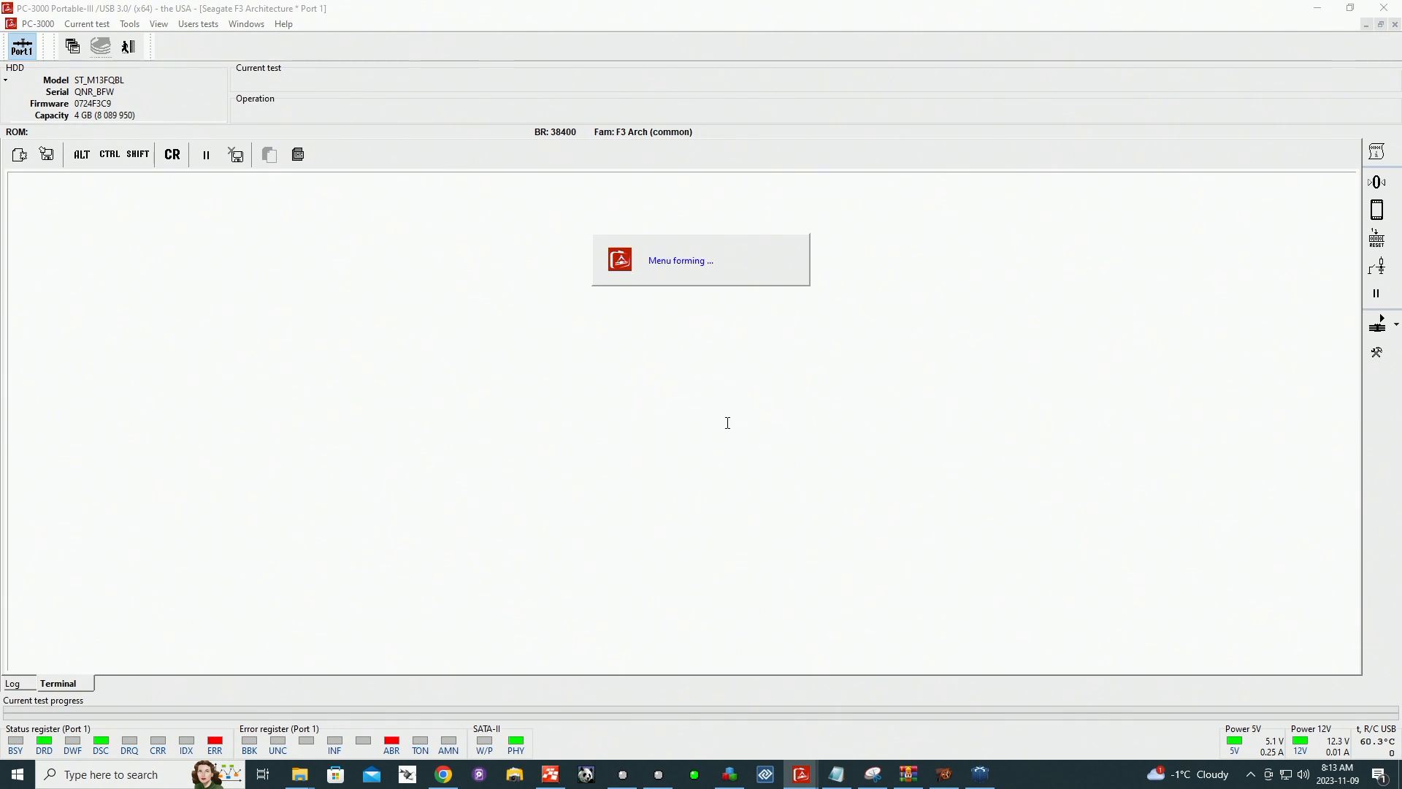
click(158, 23)
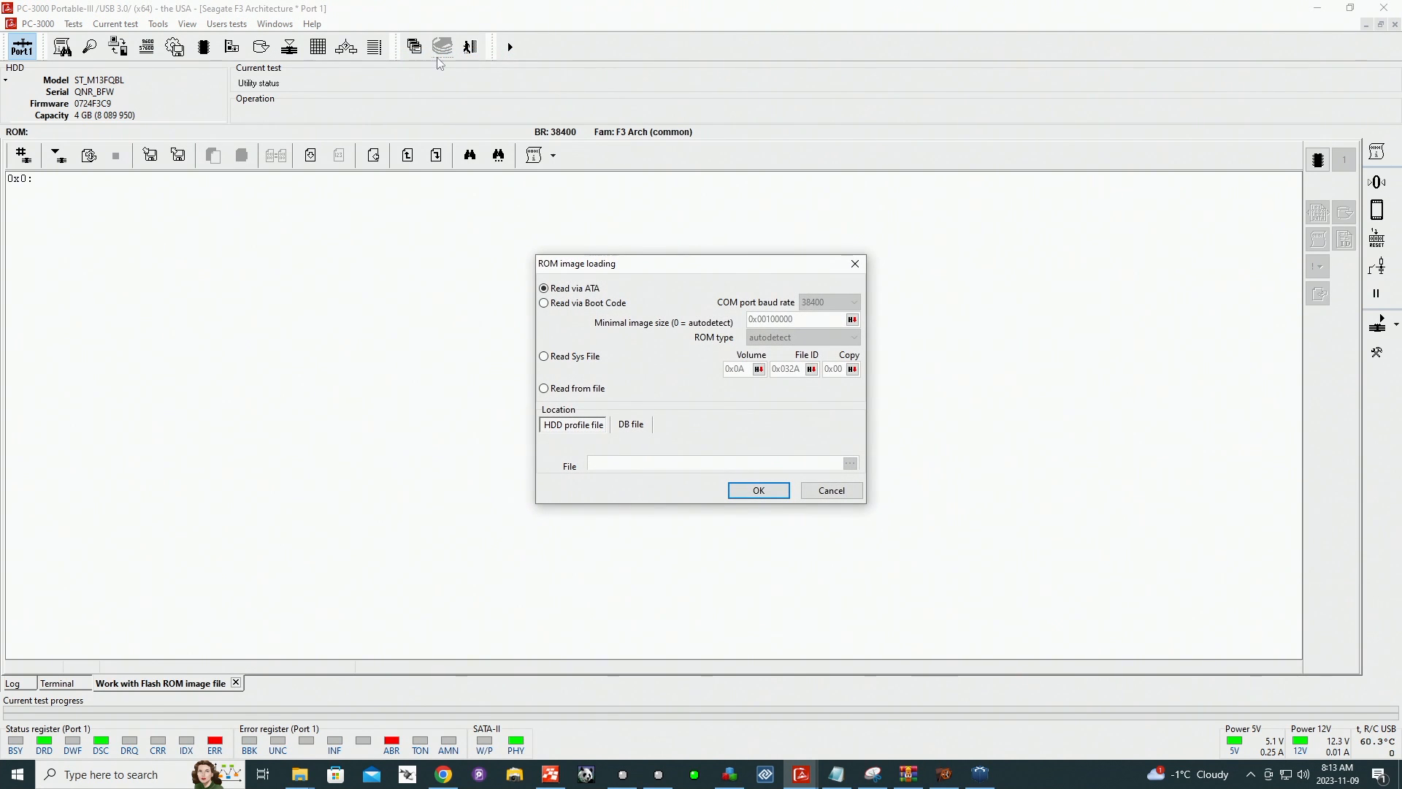
Step: Read the ROM via boot code, initialising boot code mode and acknowledging the short-circuit removal
click(850, 300)
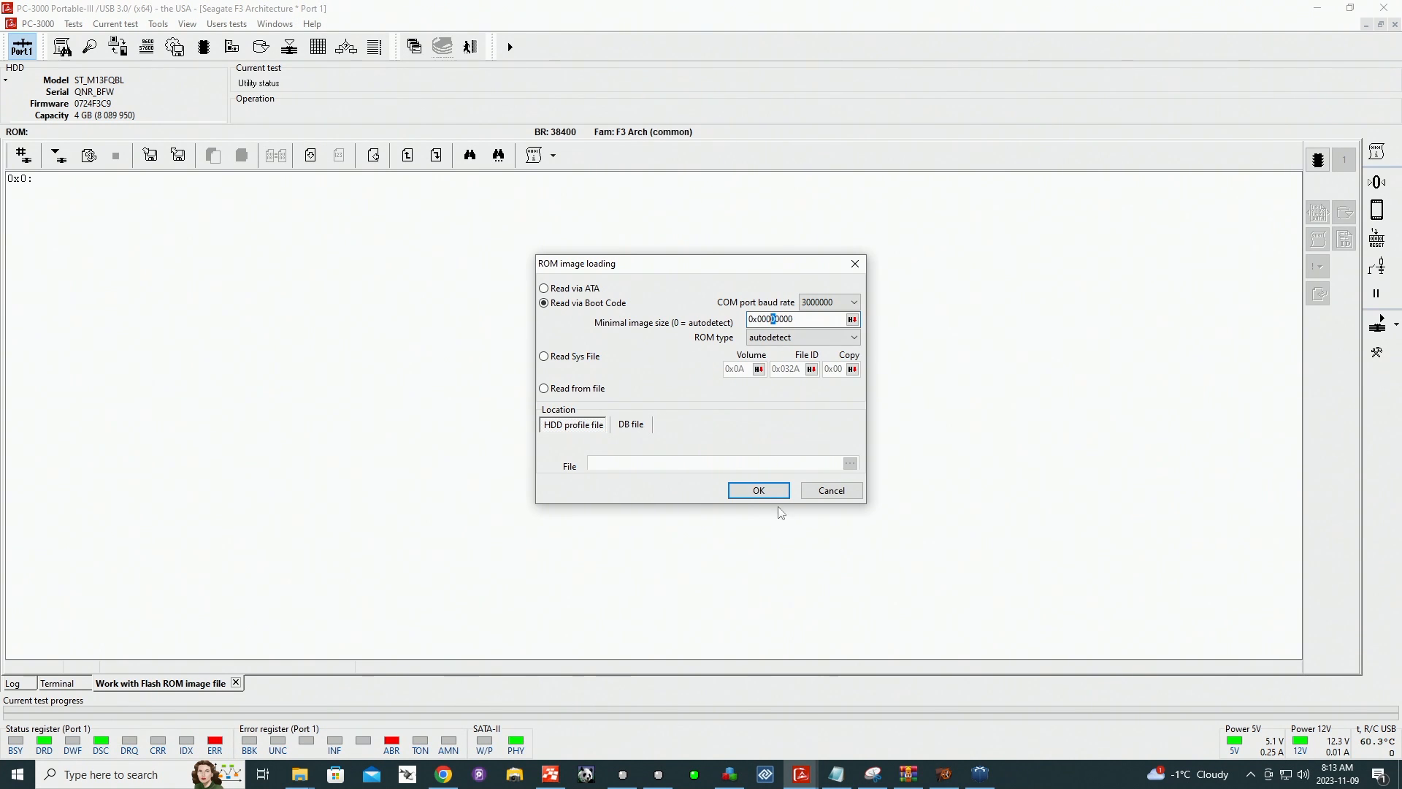
click(756, 491)
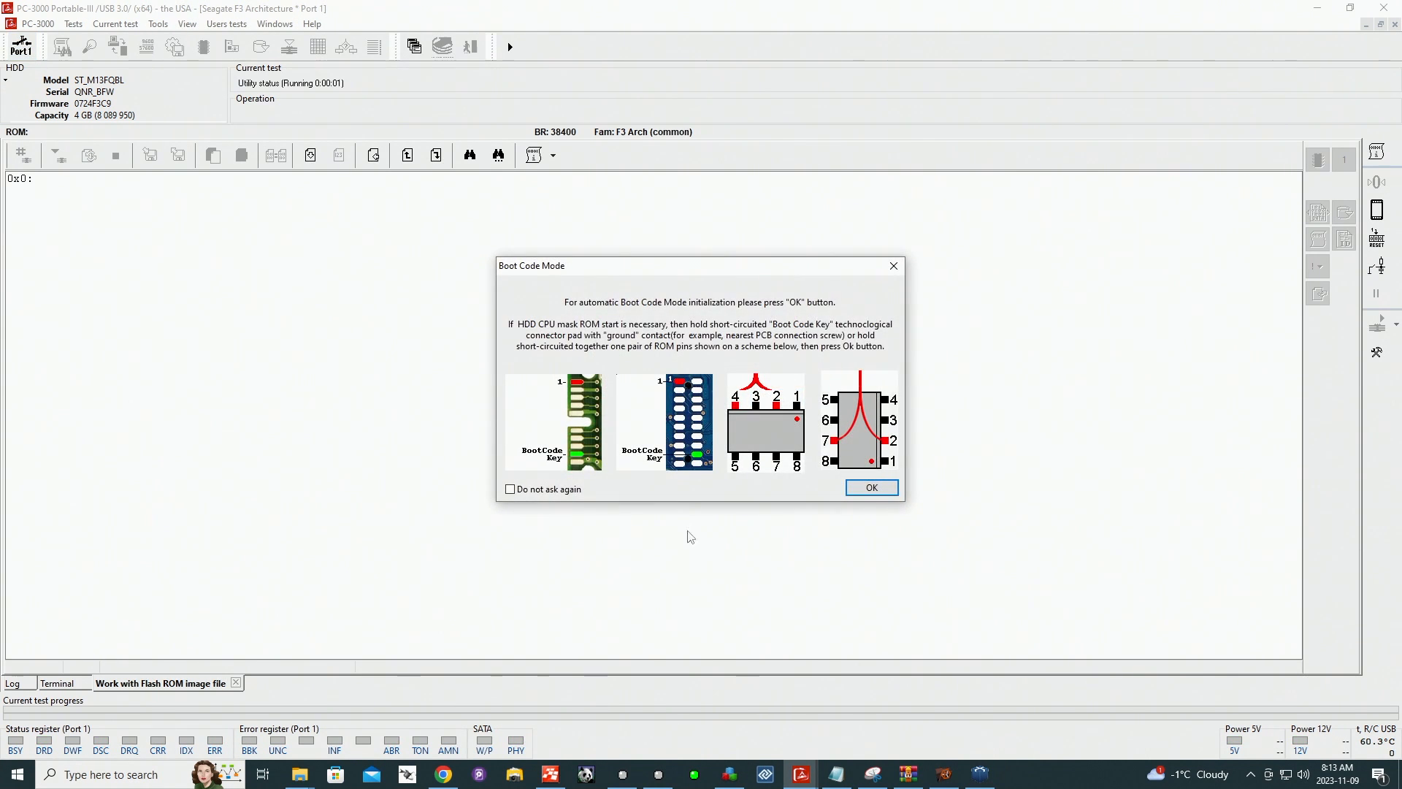
click(869, 487)
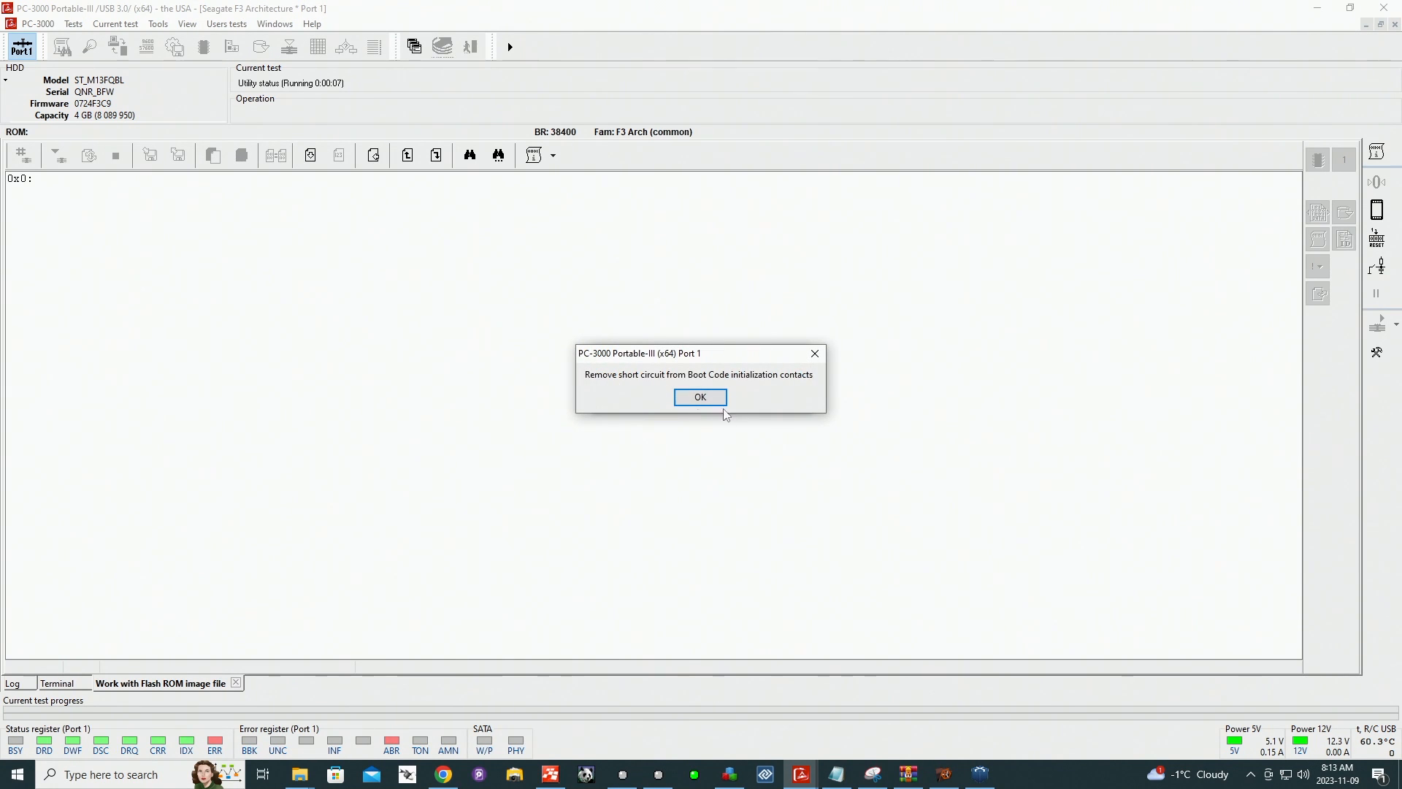
click(699, 396)
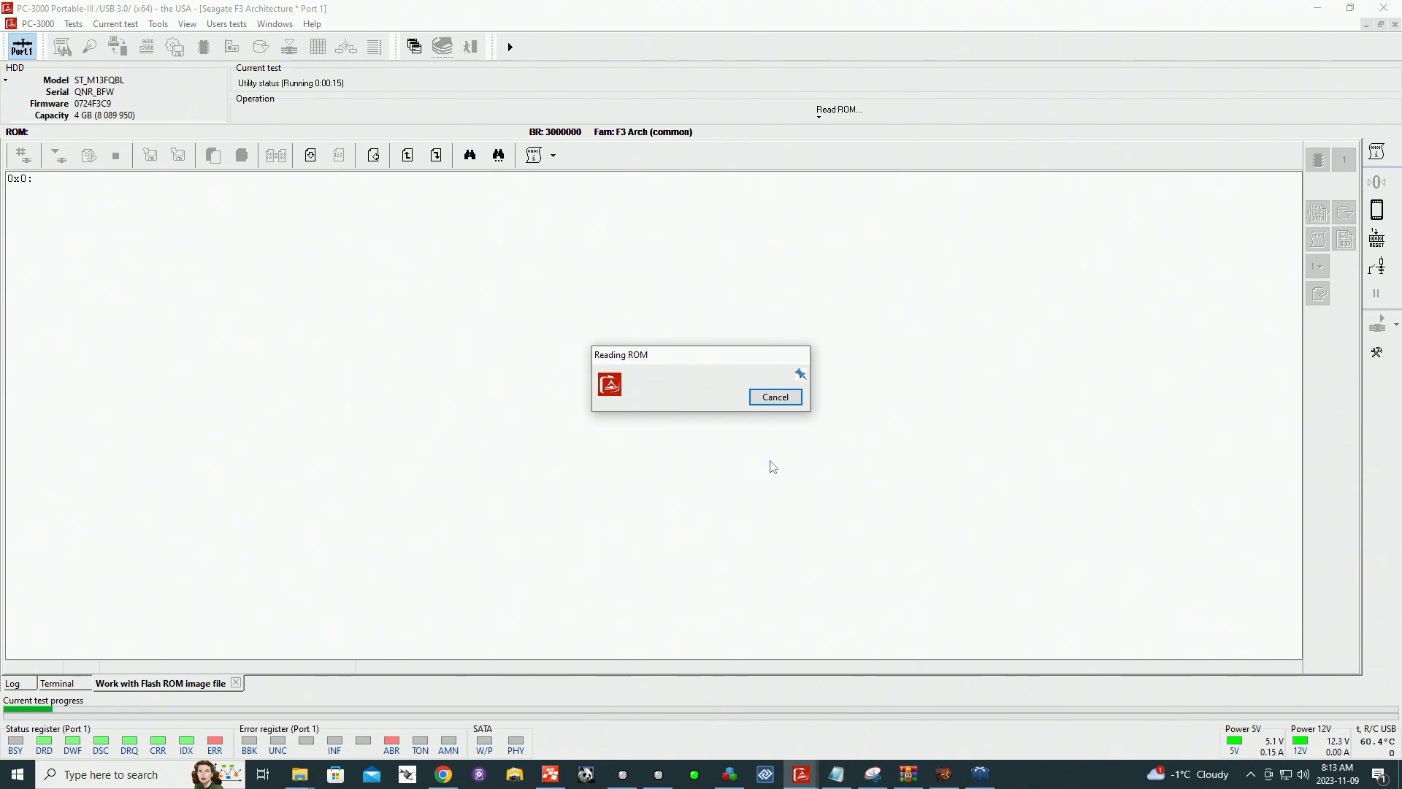
mouse_move(785, 455)
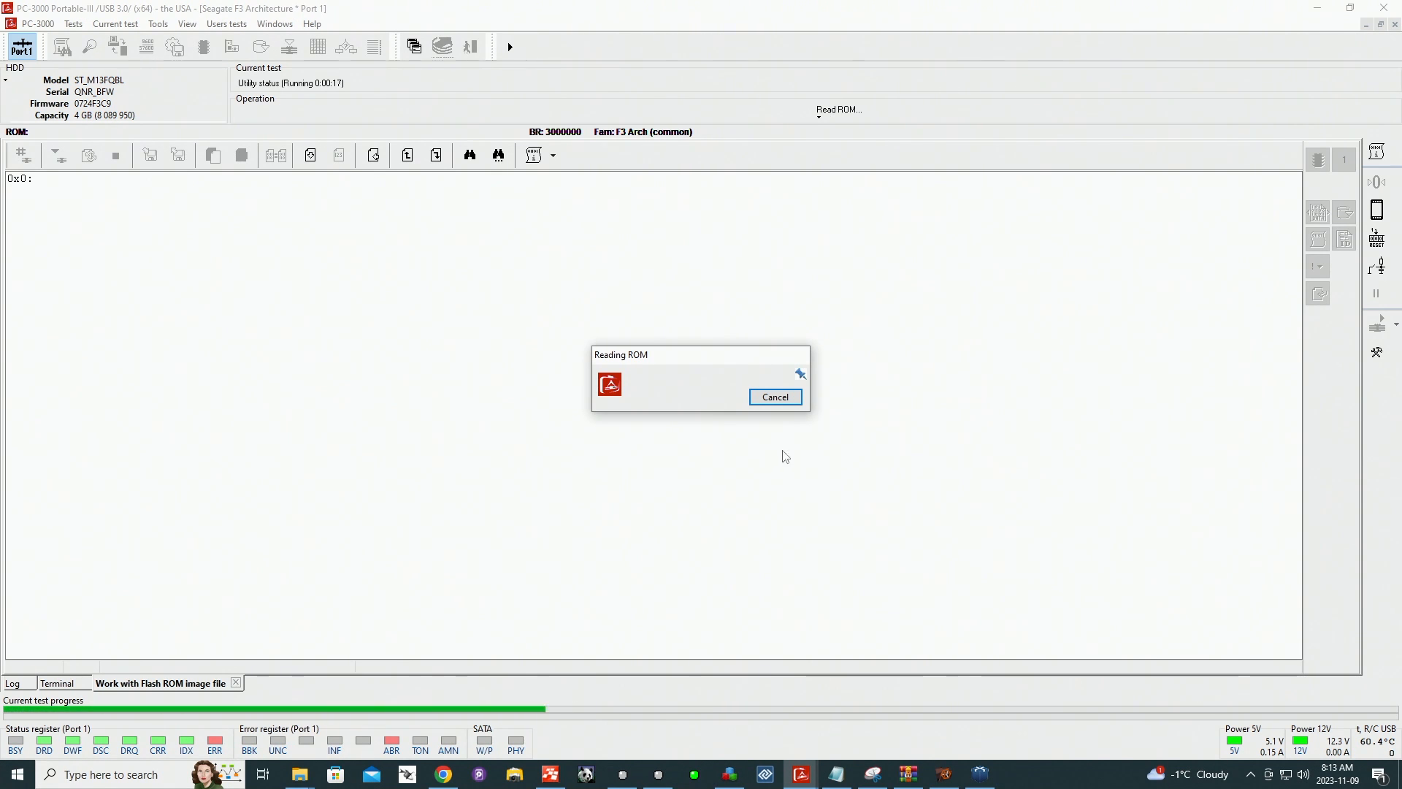
mouse_move(1348, 245)
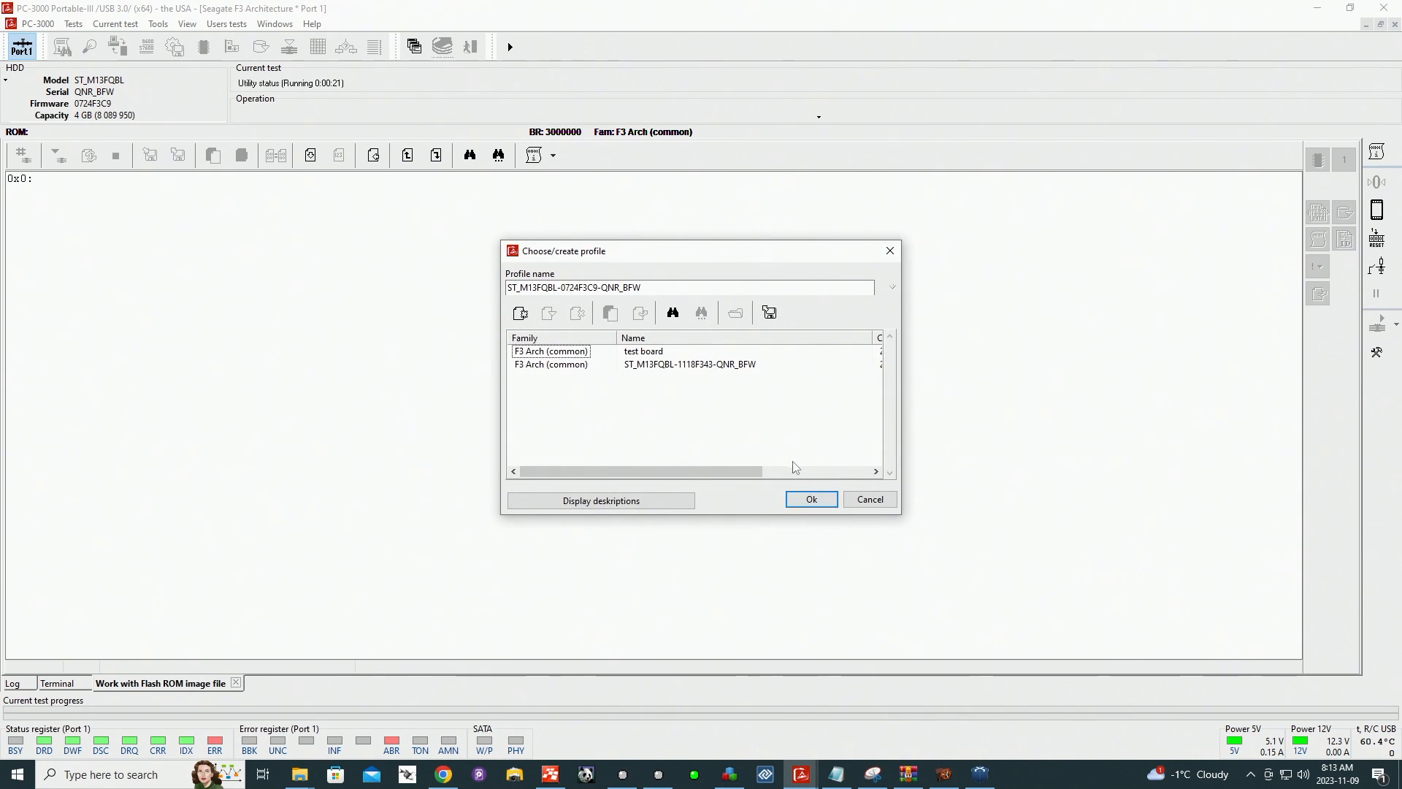
Step: Accept the suggested ST_M13FQBL profile name and create it to view the ROM parameters
click(520, 313)
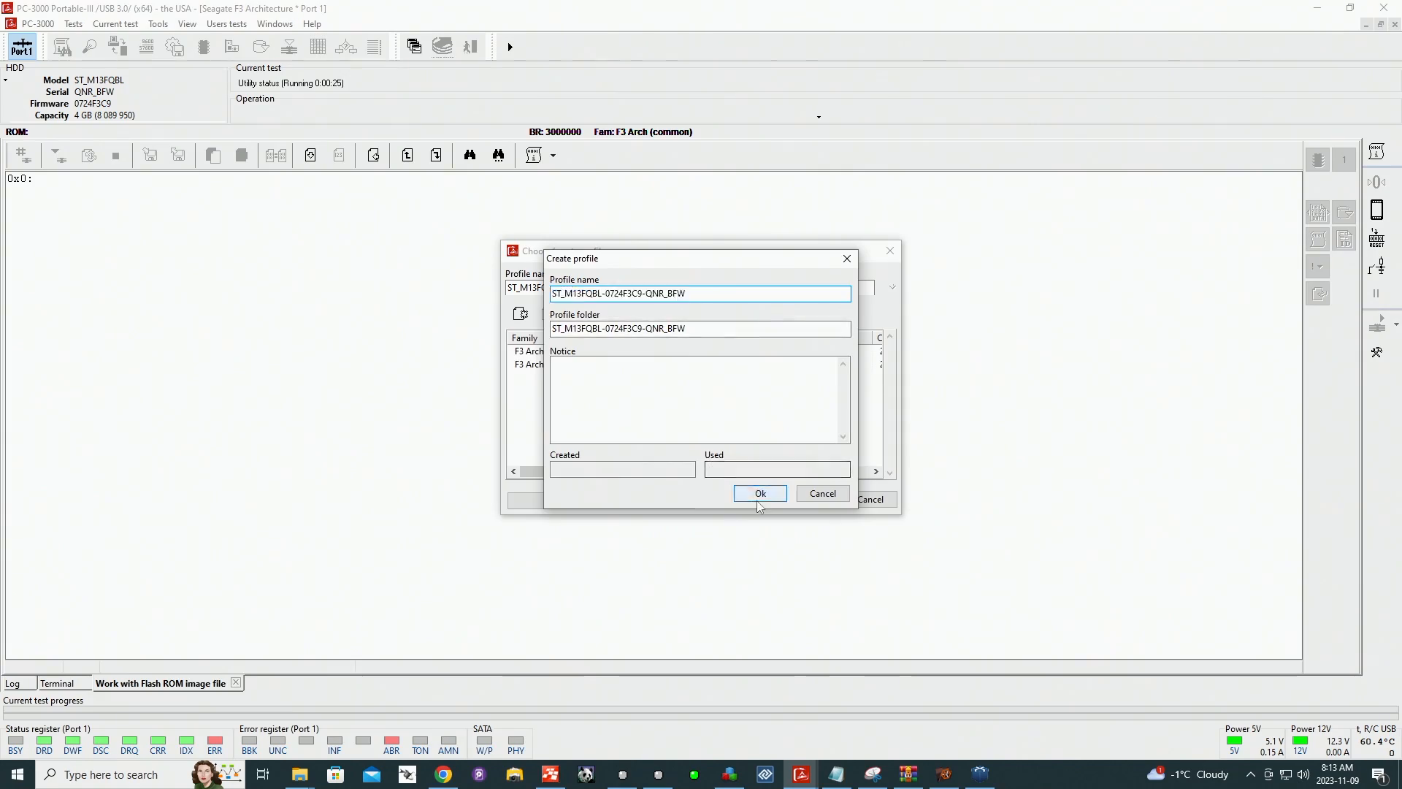
click(759, 493)
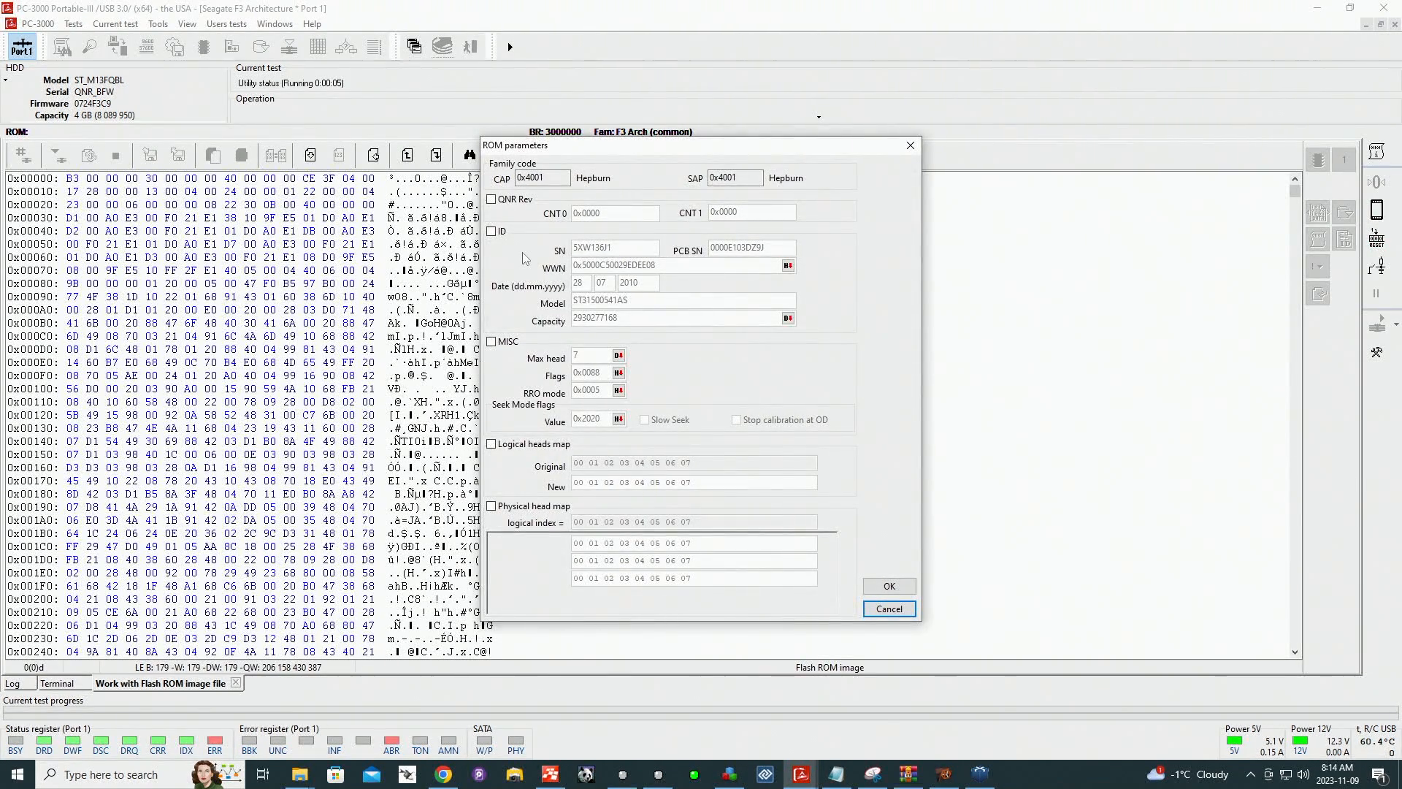
mouse_move(739, 226)
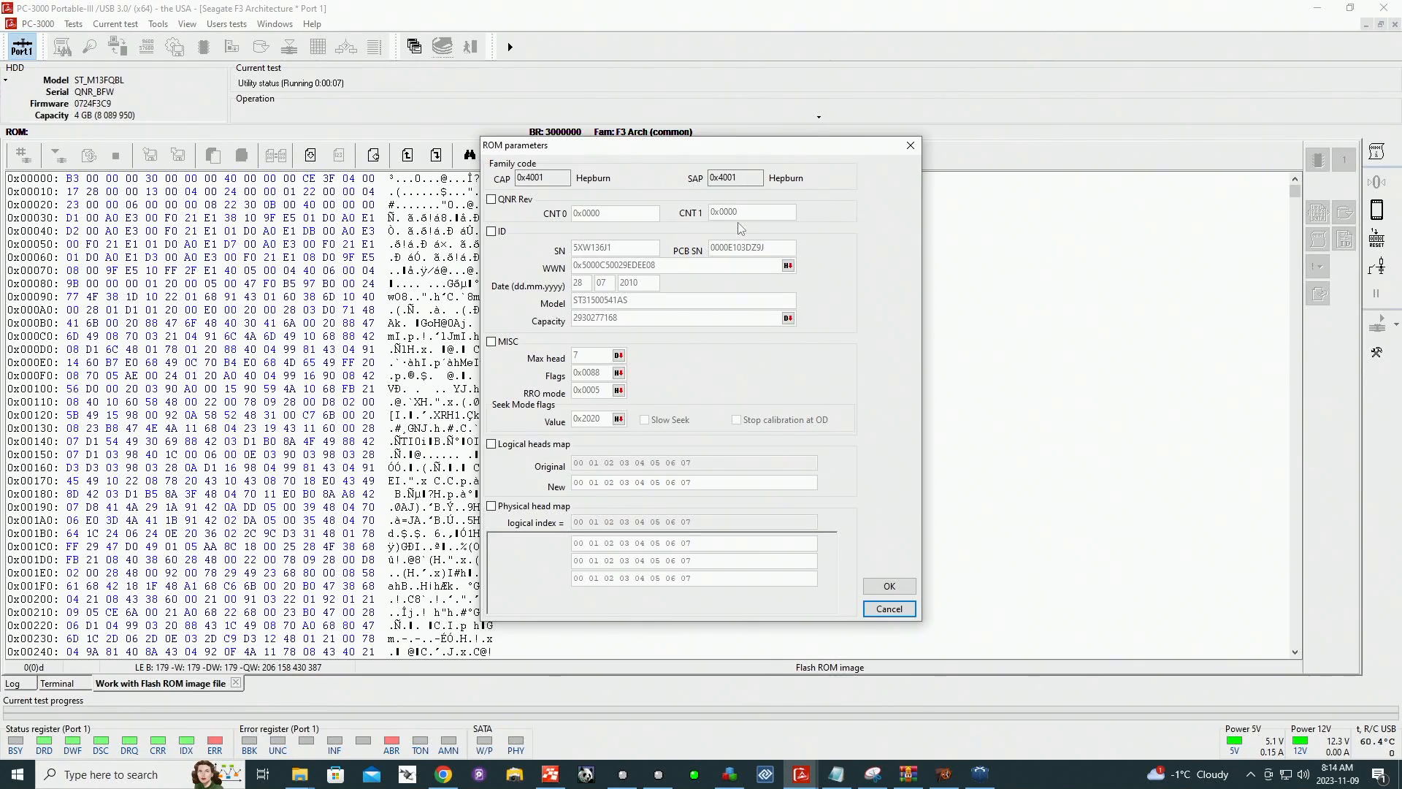